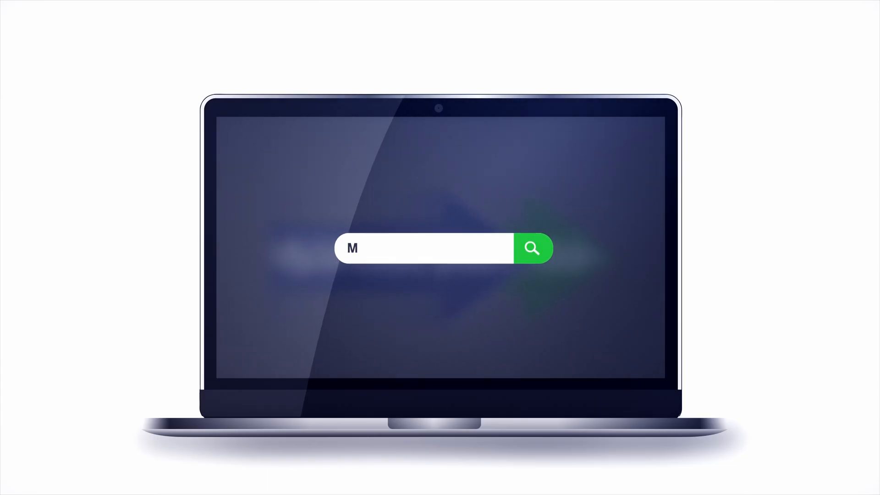
Step: Sign in to reach My Dashboard and focus the Quick Search box
{"action": "left_click", "coordinate": [532, 248]}
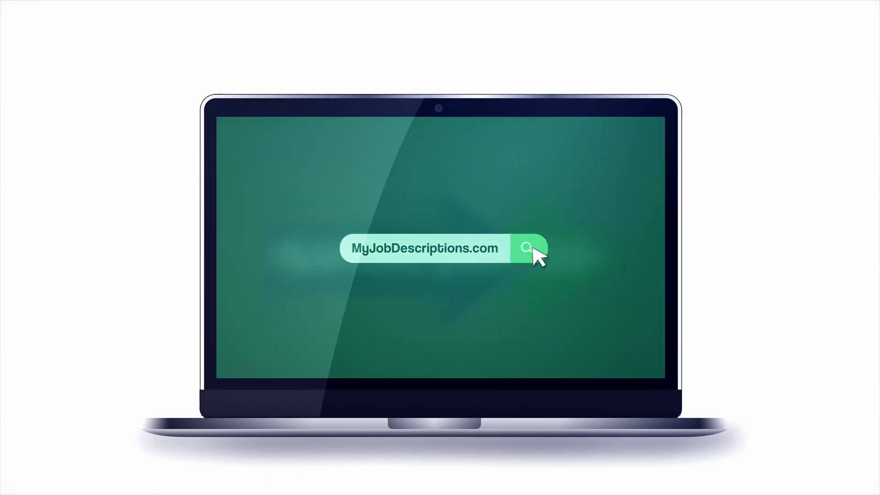
{"action": "left_click", "coordinate": [524, 249]}
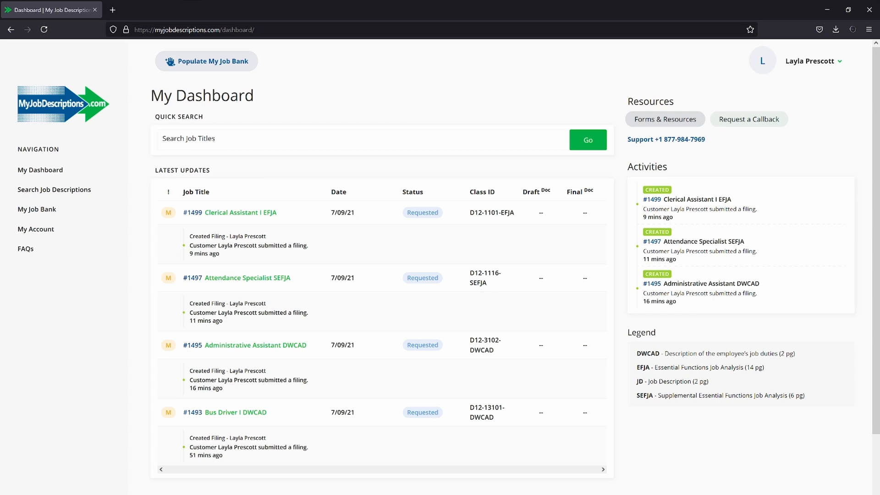
{"action": "left_click", "coordinate": [215, 140]}
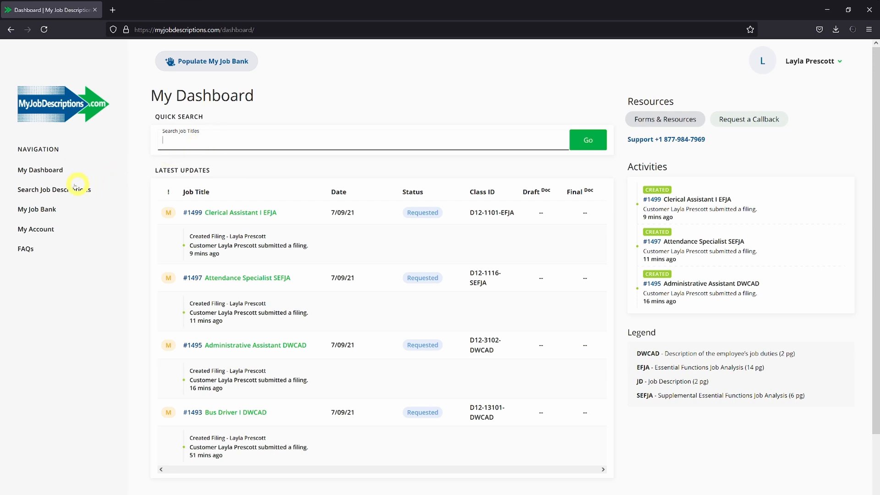
Step: Browse Search Job Descriptions to the District Food Service job titles
{"action": "left_click", "coordinate": [46, 188]}
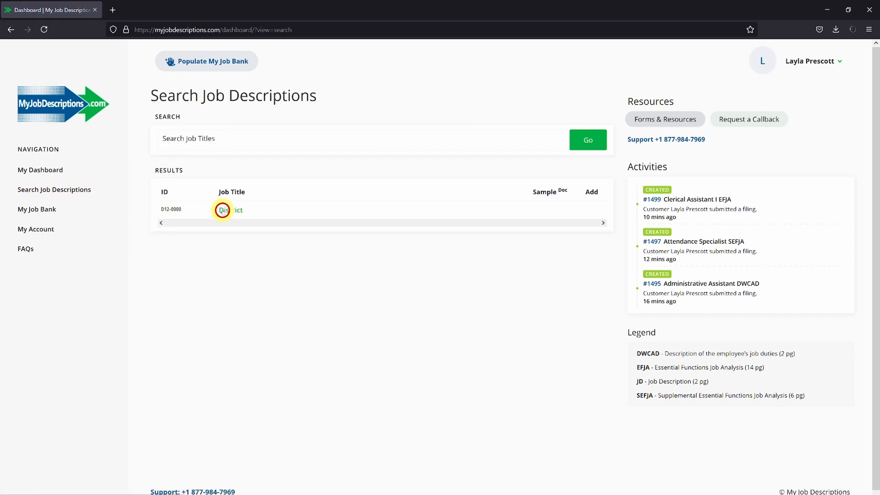
{"action": "left_click", "coordinate": [223, 210]}
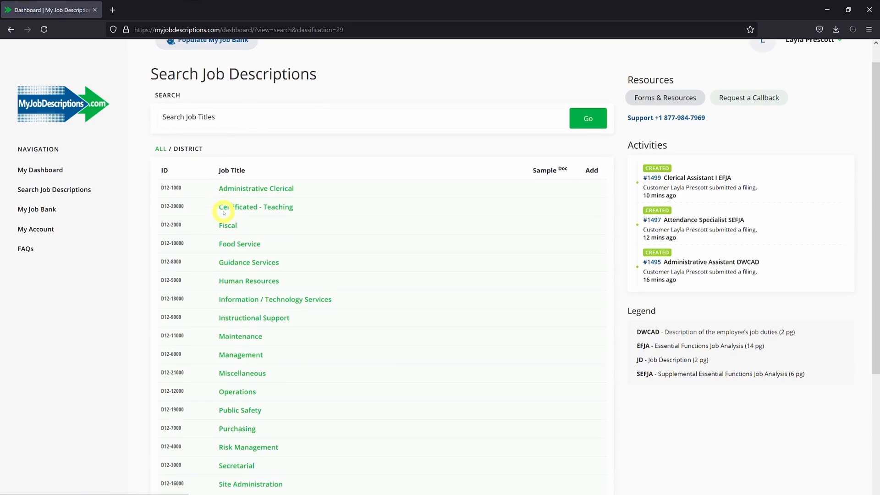
{"action": "left_click", "coordinate": [236, 235]}
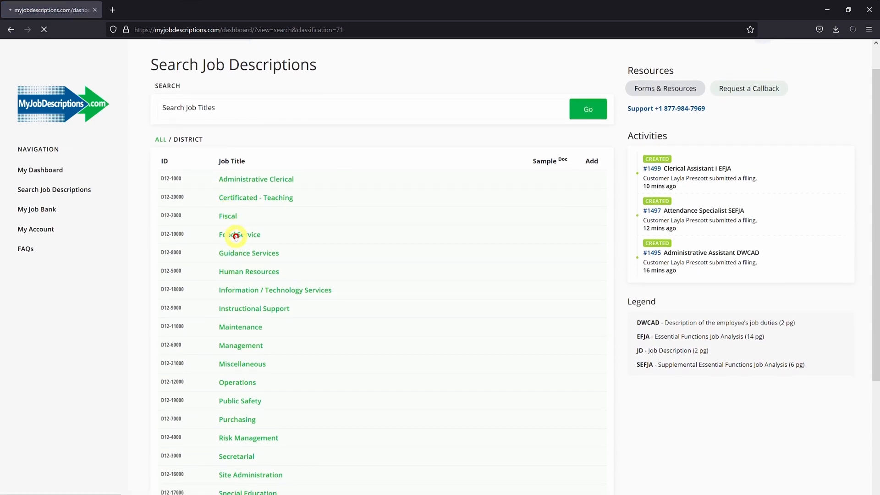
{"action": "left_click", "coordinate": [236, 235]}
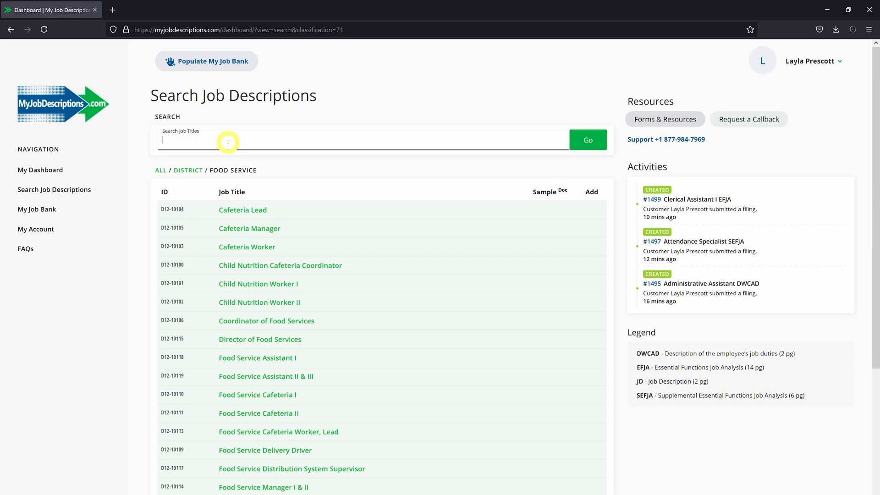
Step: Search 'assistant' and add Food Service Assistant II & III JD as filing #1501
{"action": "type", "text": "a"}
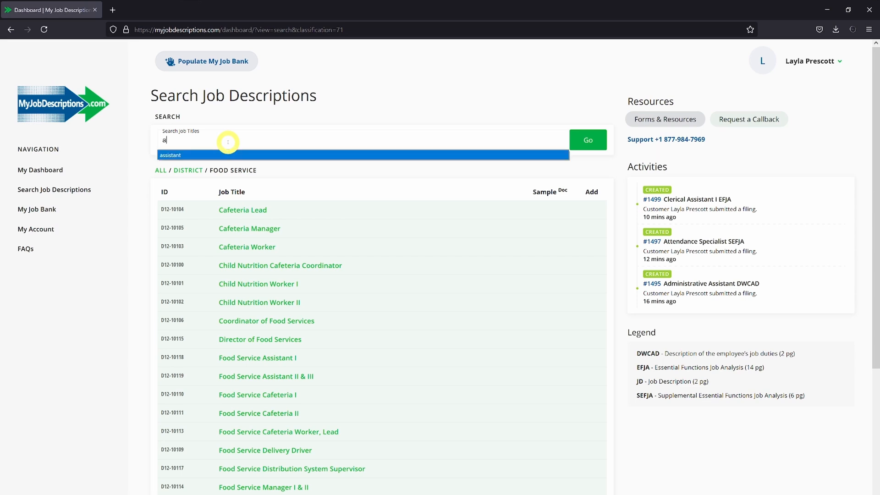
{"action": "left_click", "coordinate": [594, 139]}
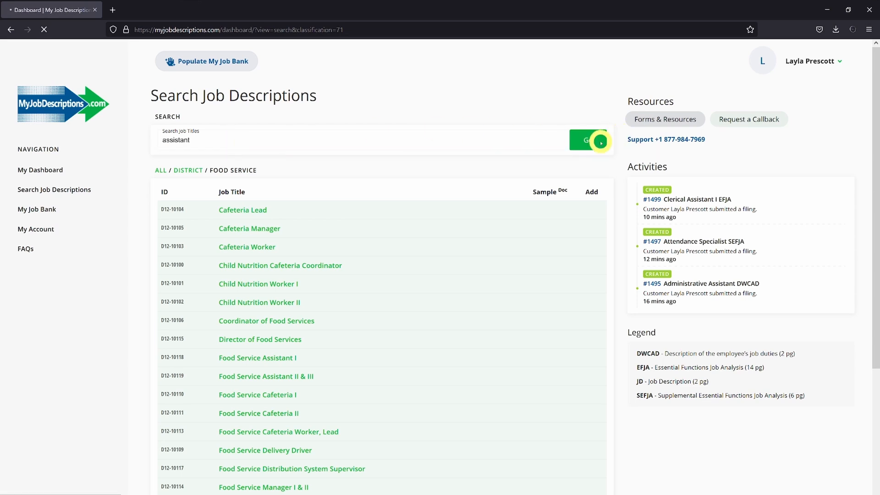
{"action": "left_click", "coordinate": [598, 142]}
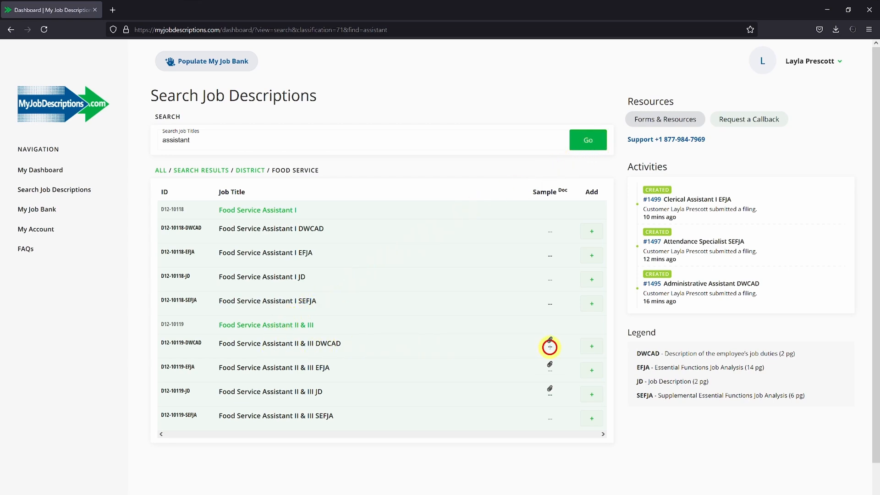
{"action": "left_click", "coordinate": [550, 345]}
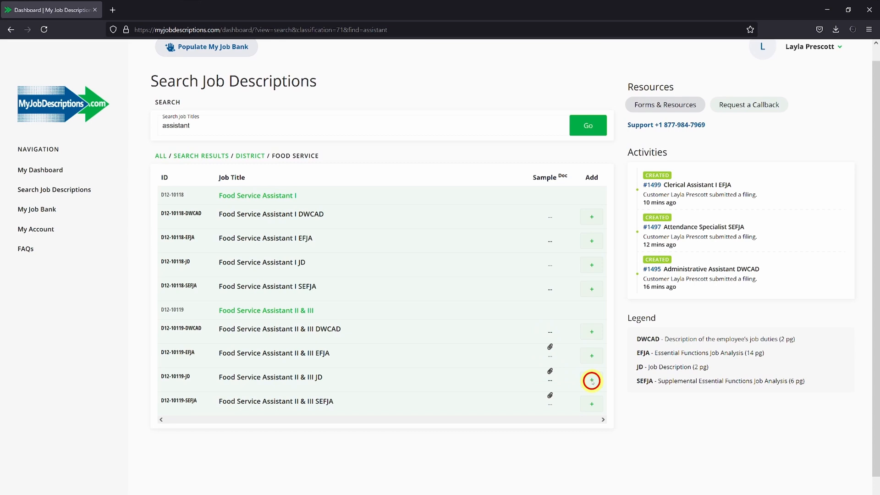
{"action": "left_click", "coordinate": [592, 381]}
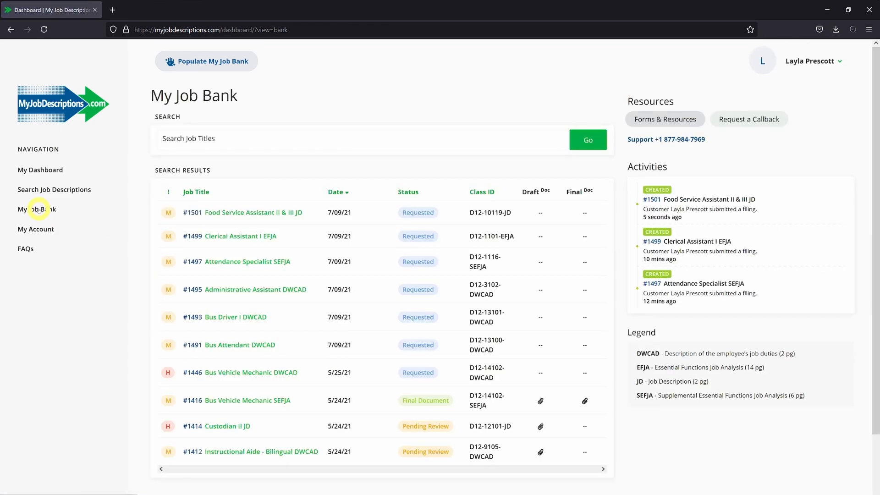
{"action": "mouse_move", "coordinate": [38, 210]}
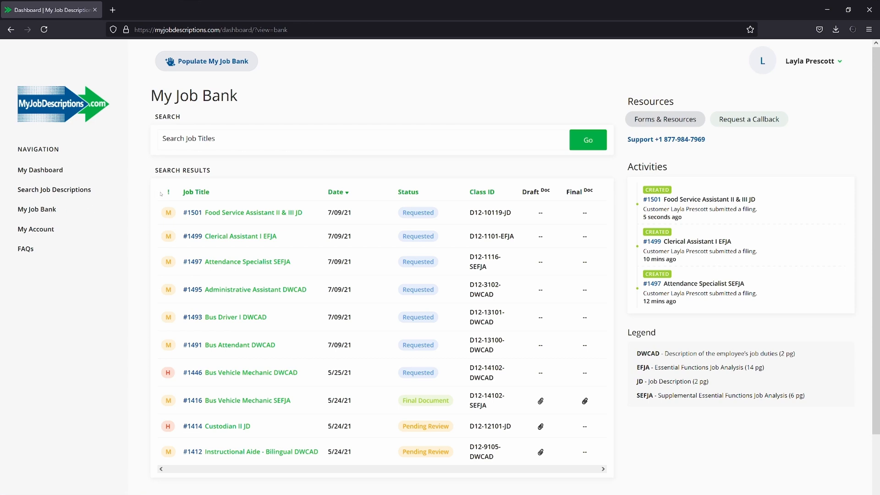
{"action": "mouse_move", "coordinate": [167, 192]}
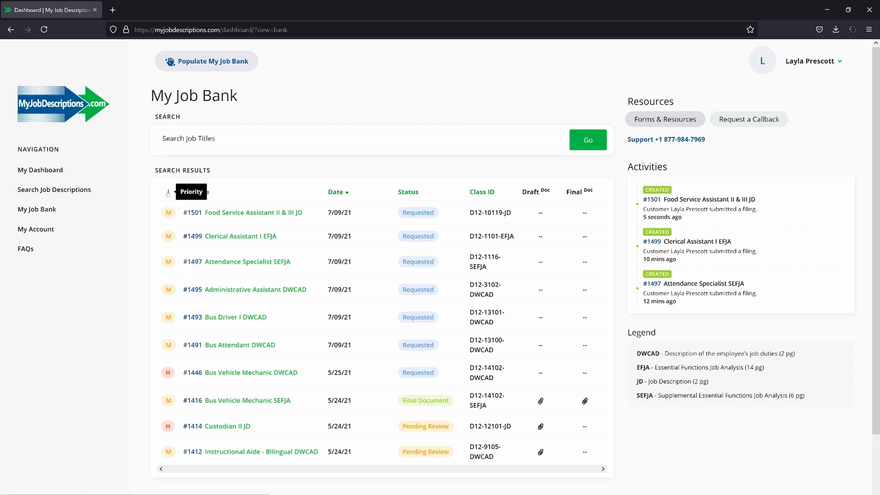
{"action": "mouse_move", "coordinate": [409, 199]}
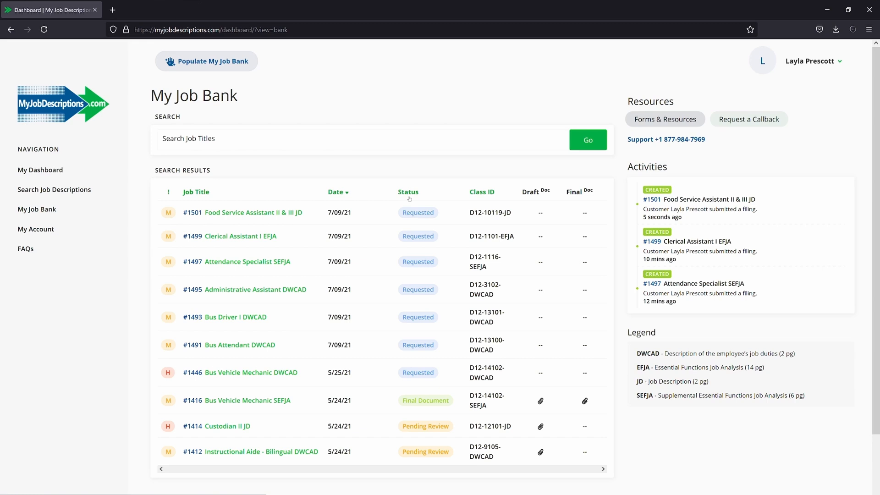
{"action": "mouse_move", "coordinate": [413, 212]}
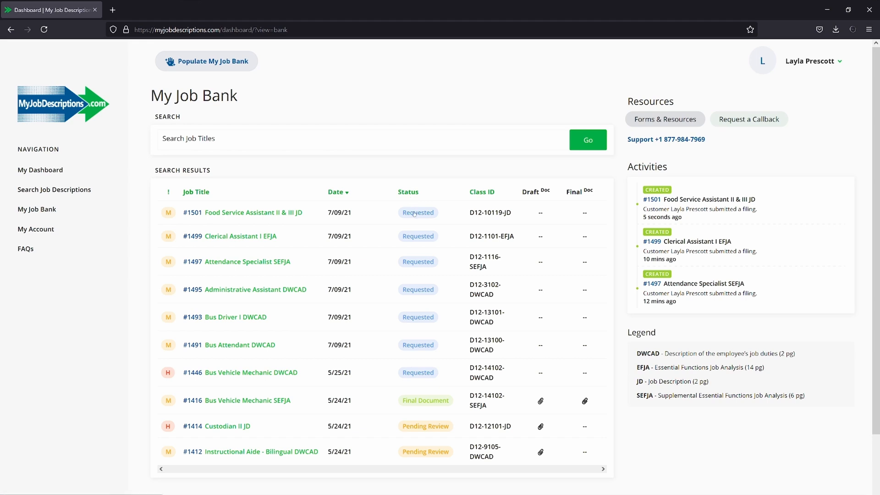
{"action": "mouse_move", "coordinate": [423, 401]}
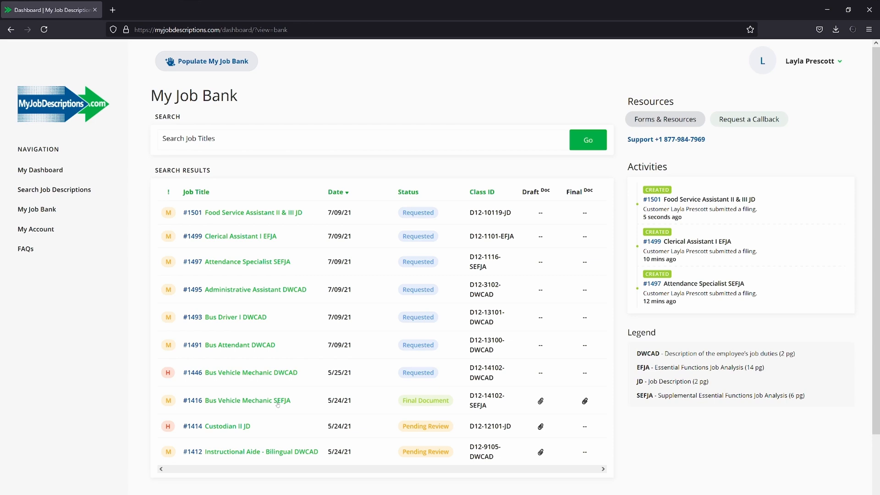
Step: Change the #1416 Bus Vehicle Mechanic SEFJA priority from Medium to Low
{"action": "left_click", "coordinate": [247, 401]}
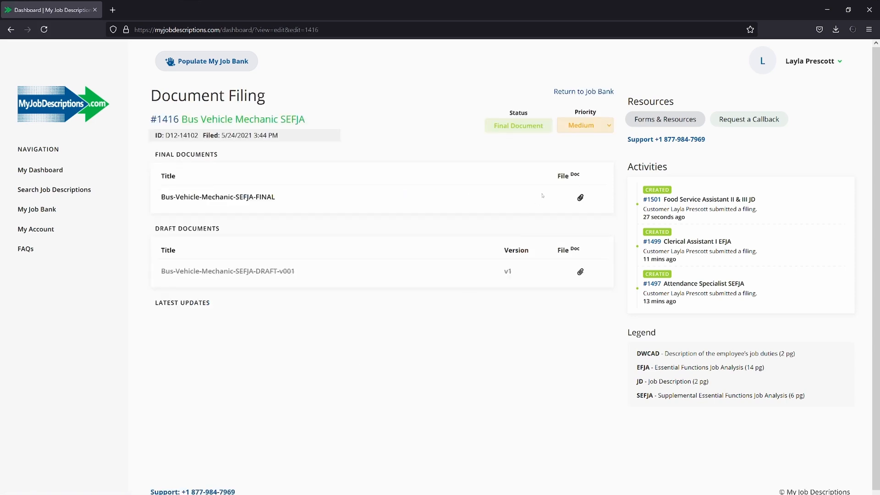
{"action": "left_click", "coordinate": [584, 125]}
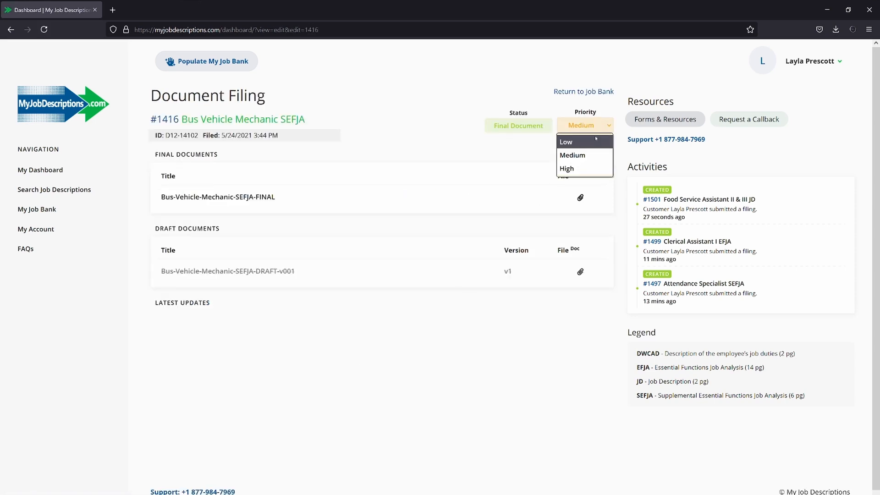
{"action": "left_click", "coordinate": [566, 142]}
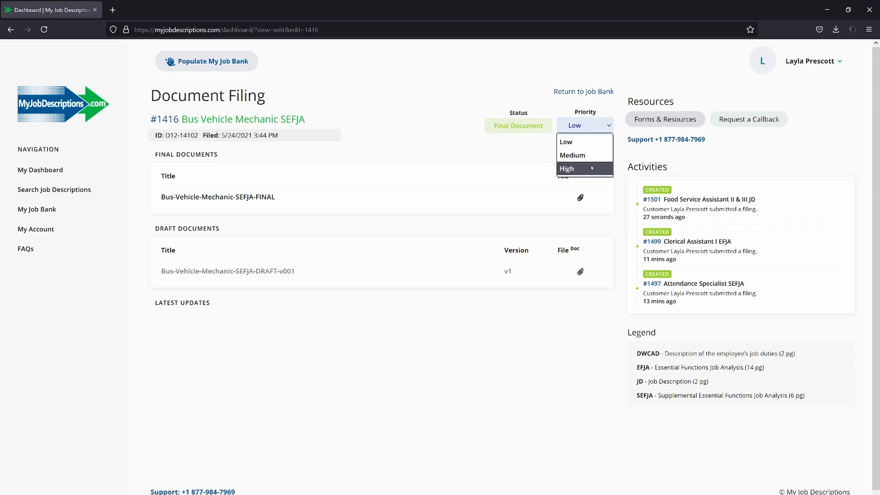
{"action": "left_click", "coordinate": [566, 314]}
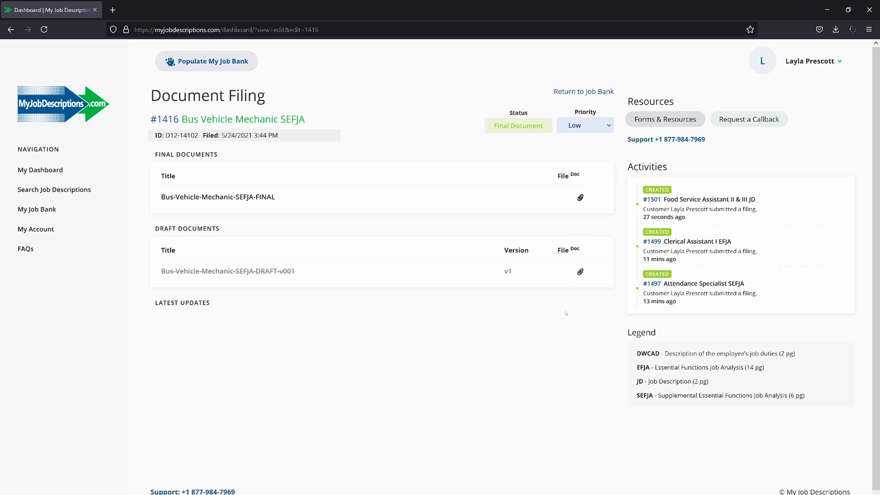
{"action": "mouse_move", "coordinate": [598, 339]}
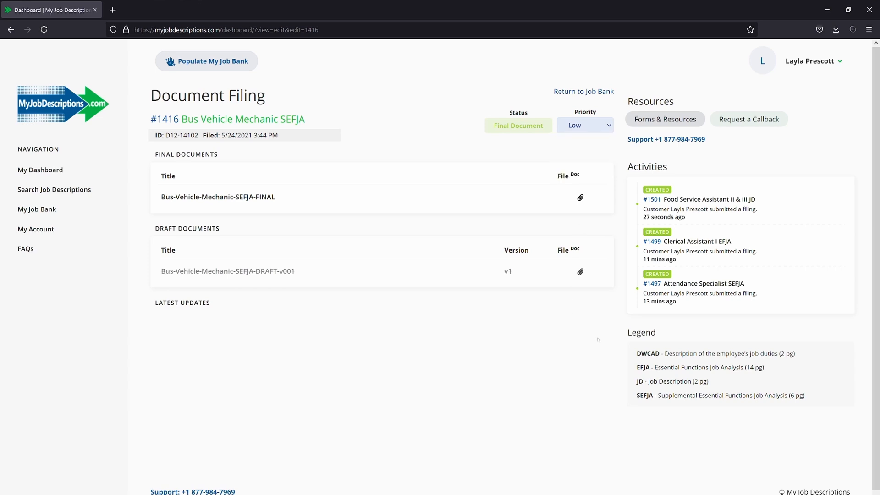
{"action": "mouse_move", "coordinate": [630, 383]}
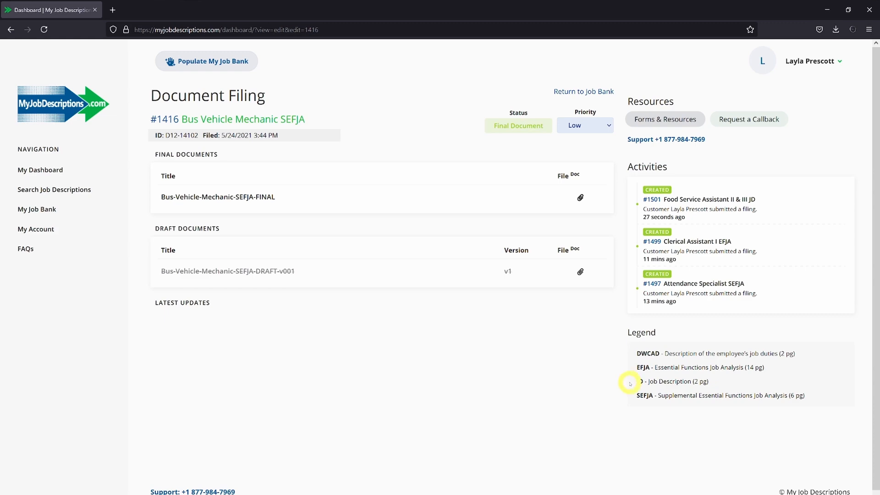
{"action": "mouse_move", "coordinate": [620, 381]}
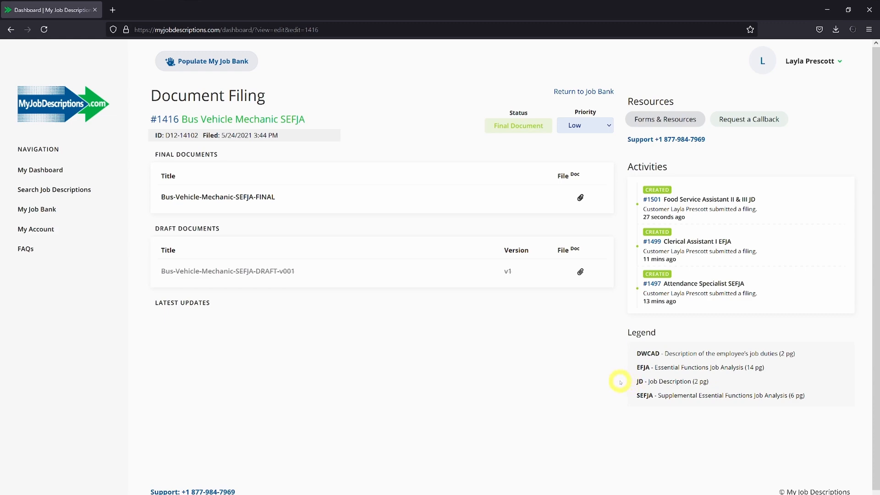